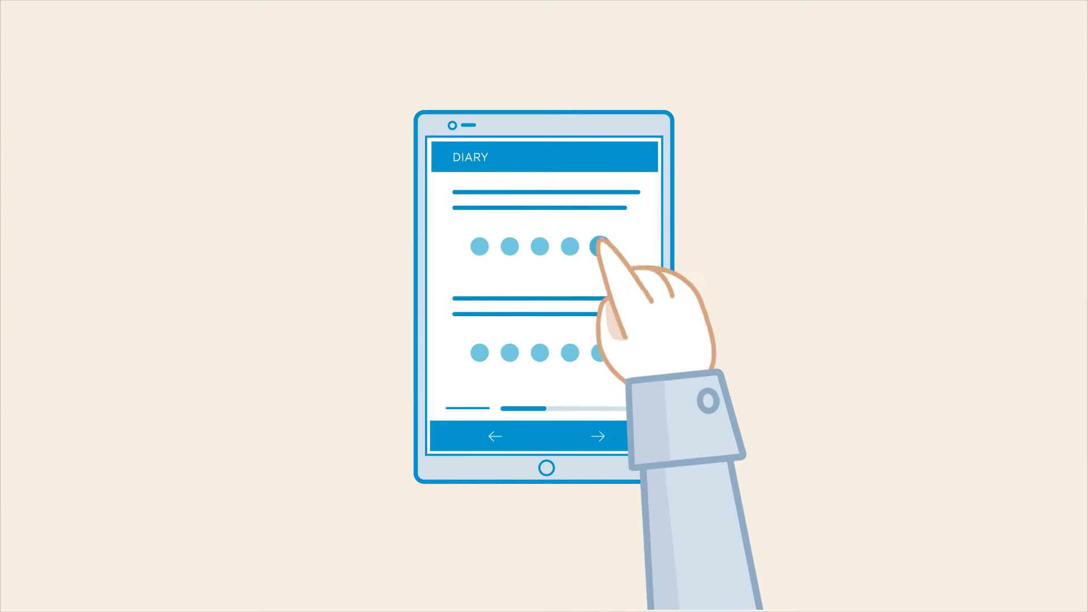
pyautogui.click(598, 246)
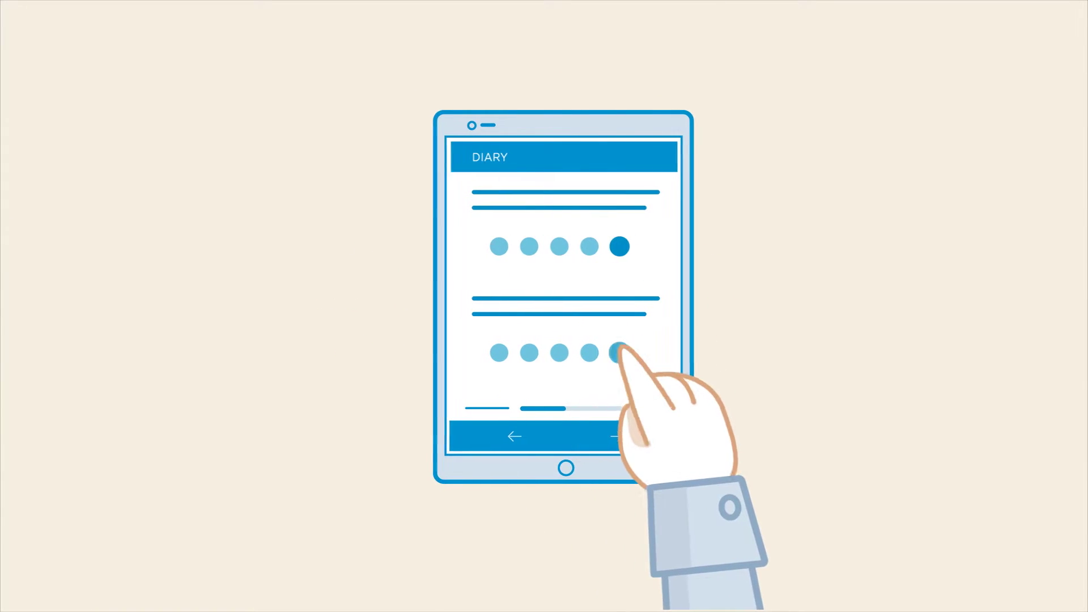